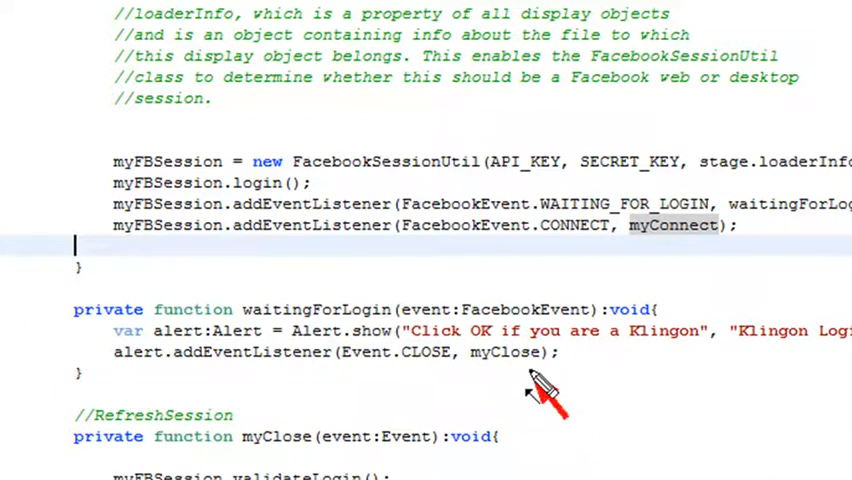
- Scroll through the Flex code, then set Flash Builder aside to reveal desktop klingon.jpg
scroll(down, 3)
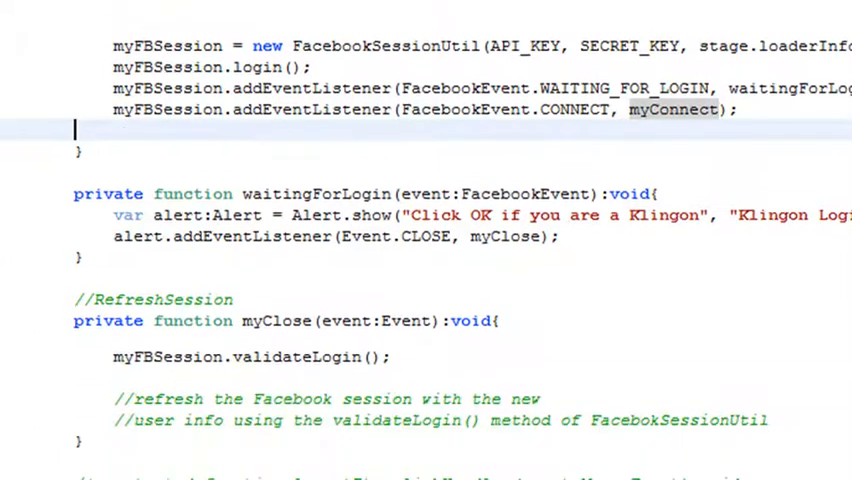
scroll(down, 3)
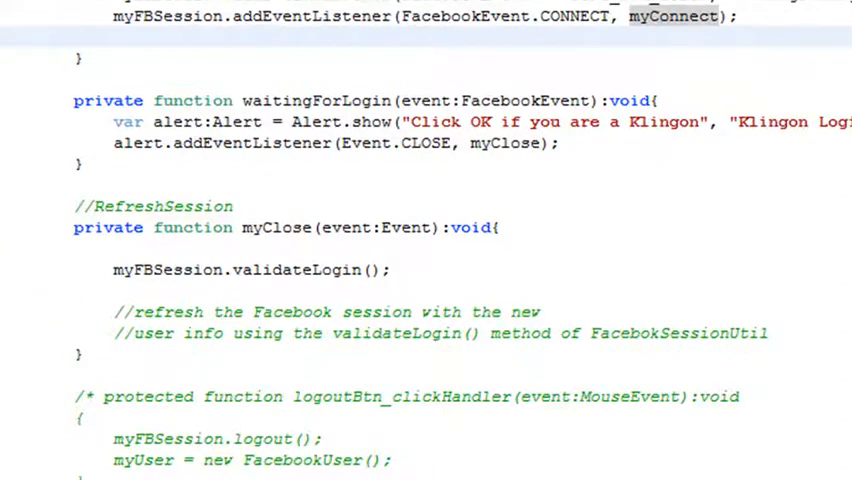
scroll(up, 3)
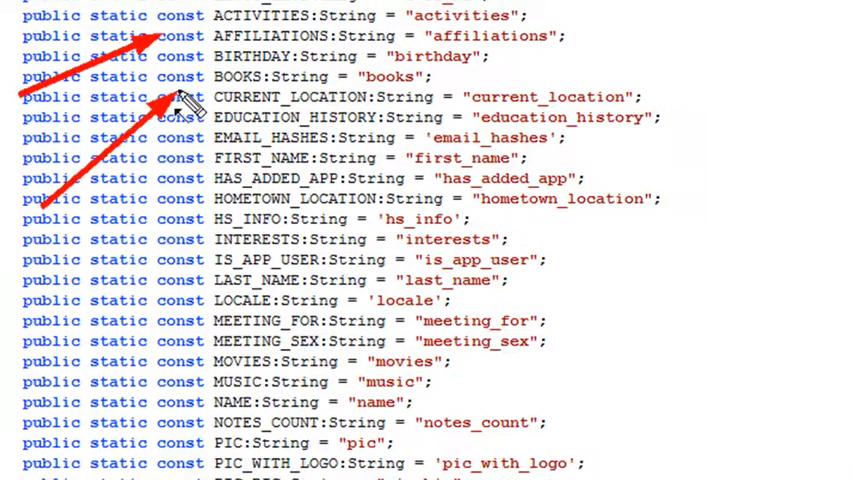
mouse_move(80, 365)
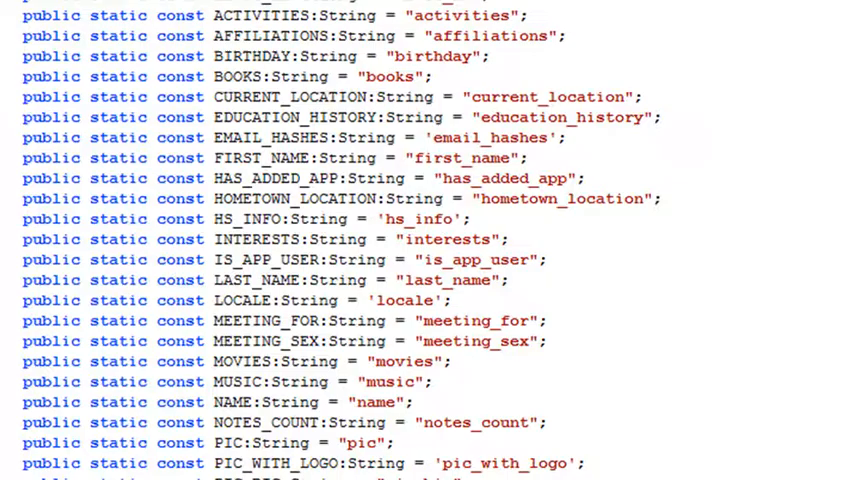
scroll(down, 3)
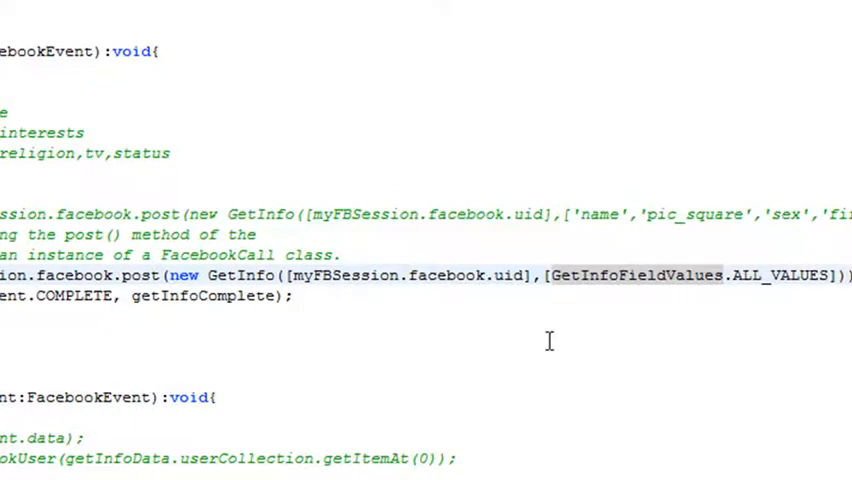
mouse_move(635, 275)
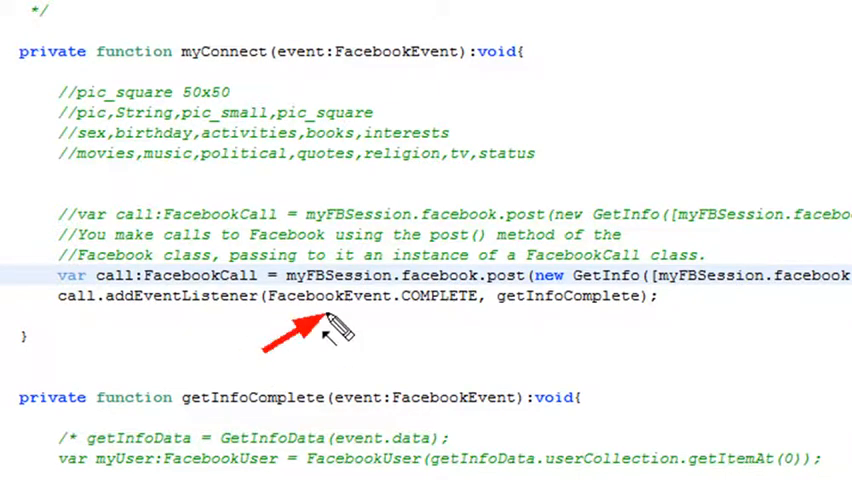
mouse_move(600, 350)
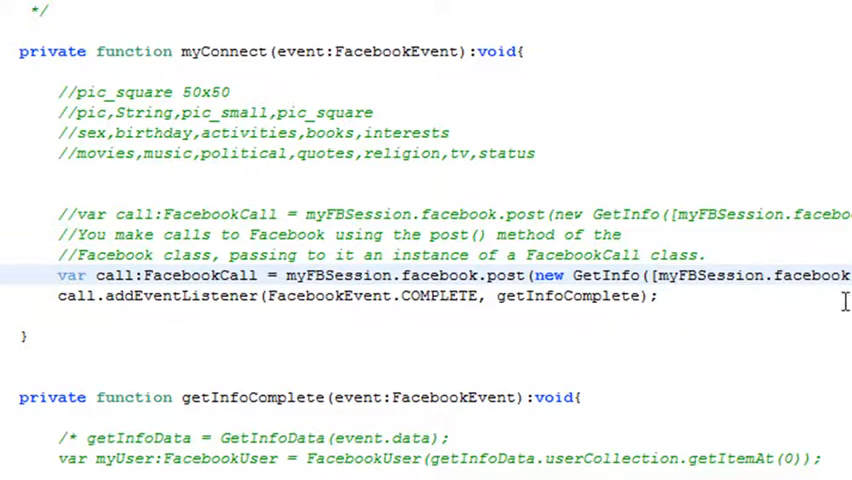
scroll(down, 3)
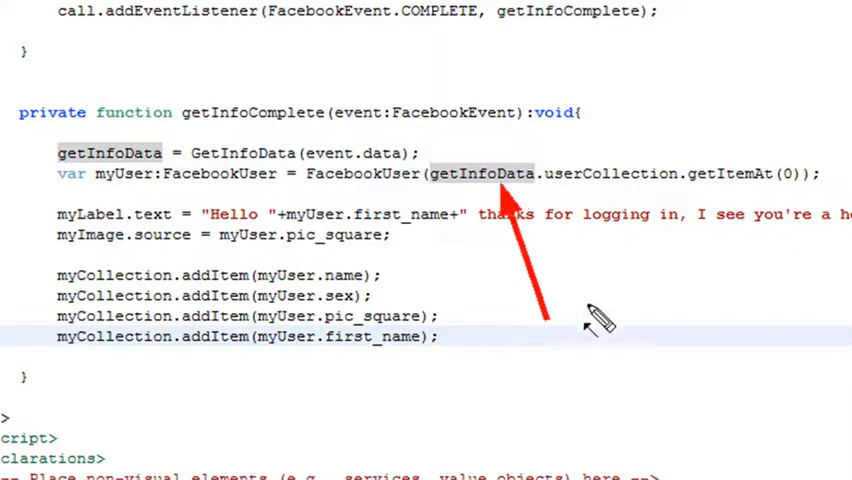
mouse_move(610, 355)
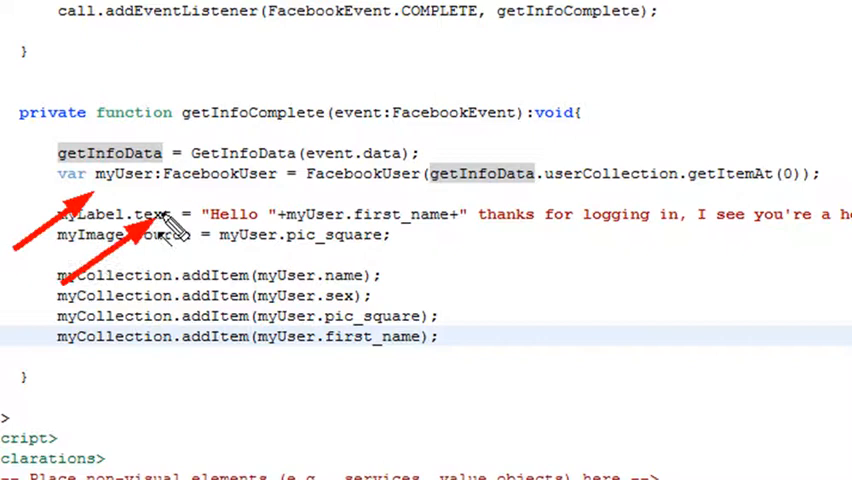
mouse_move(195, 212)
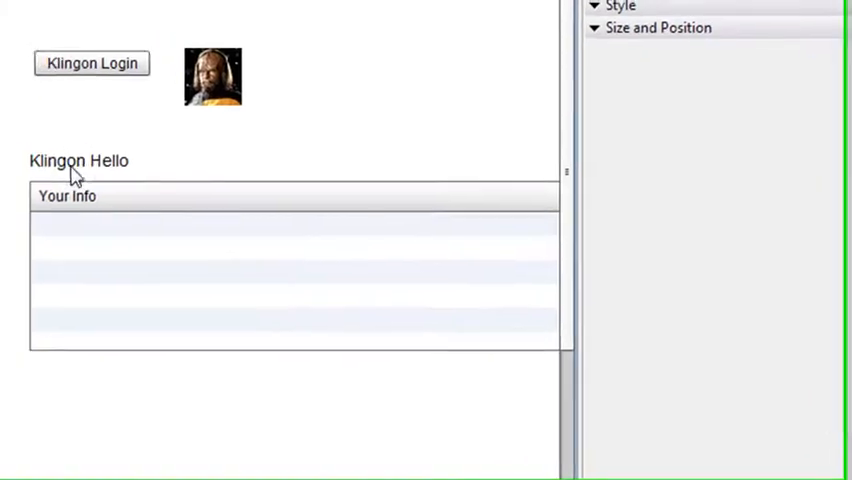
click(78, 160)
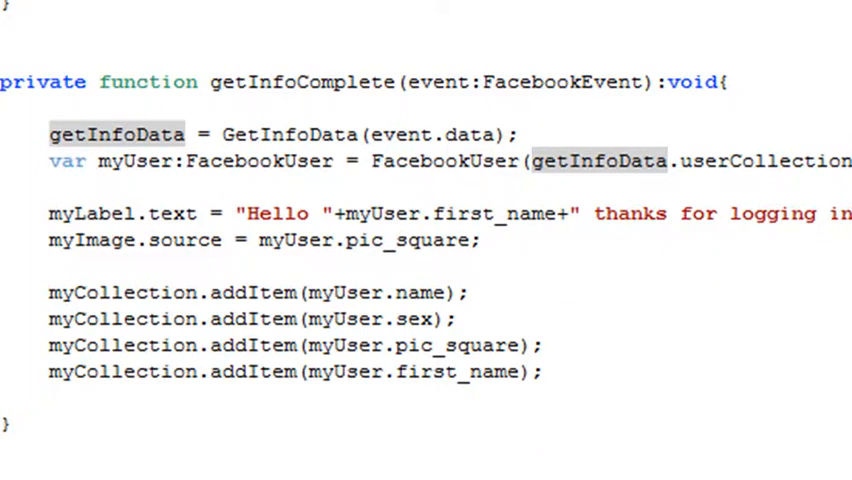
scroll(down, 3)
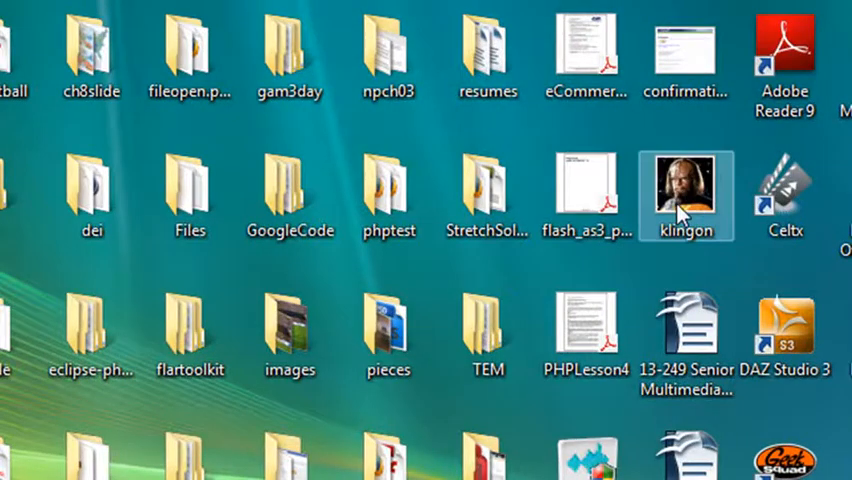
- Open klingon.jpg from the desktop in Photoshop CS4
right_click(687, 192)
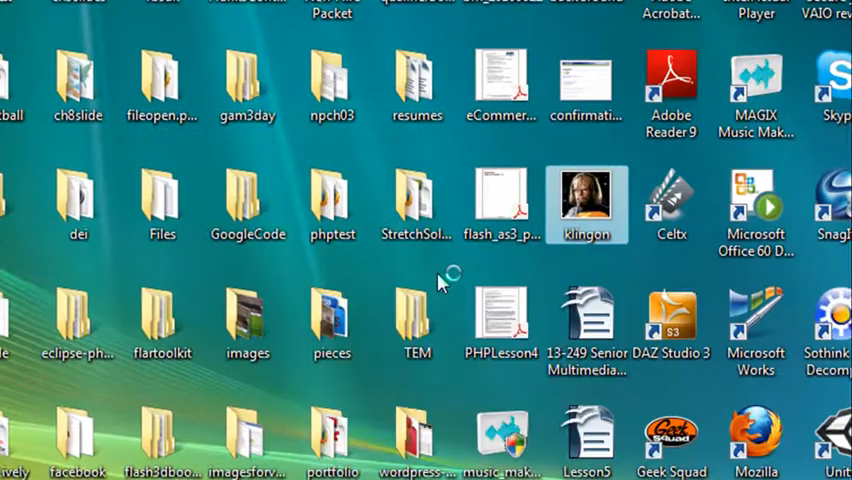
mouse_move(440, 283)
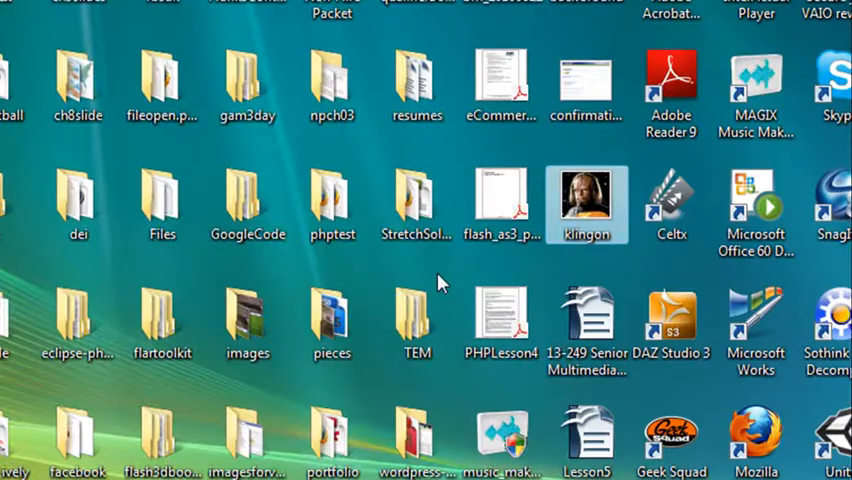
double_click(586, 205)
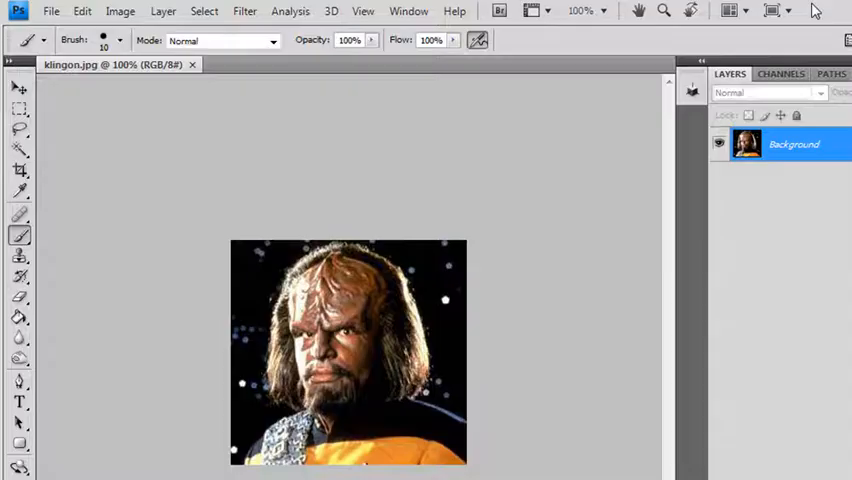
- Resize the klingon image to 50 × 50 pixels with proportions unconstrained
click(120, 11)
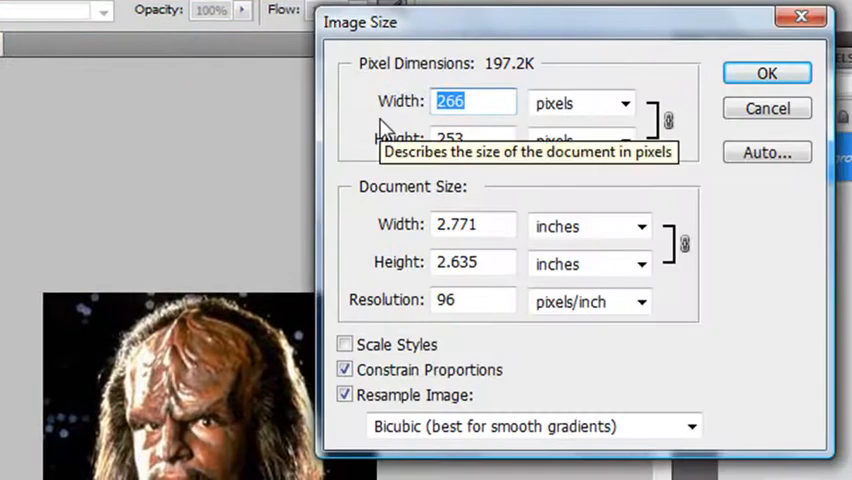
text(50)
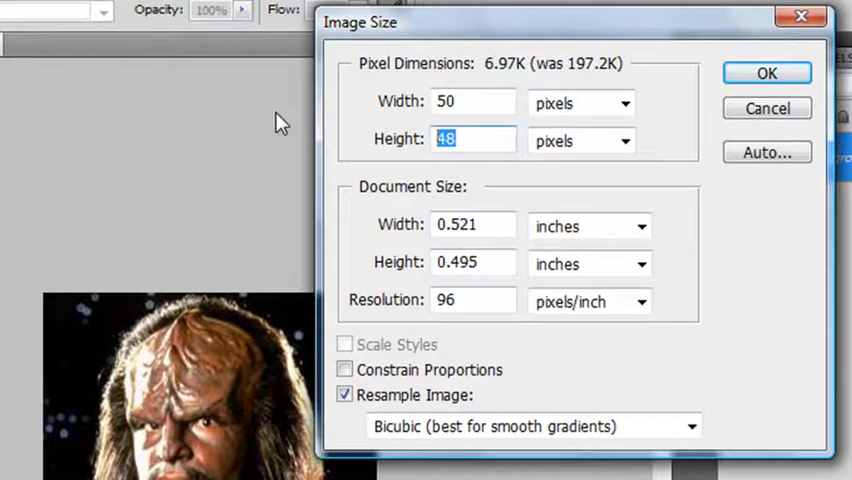
text(50)
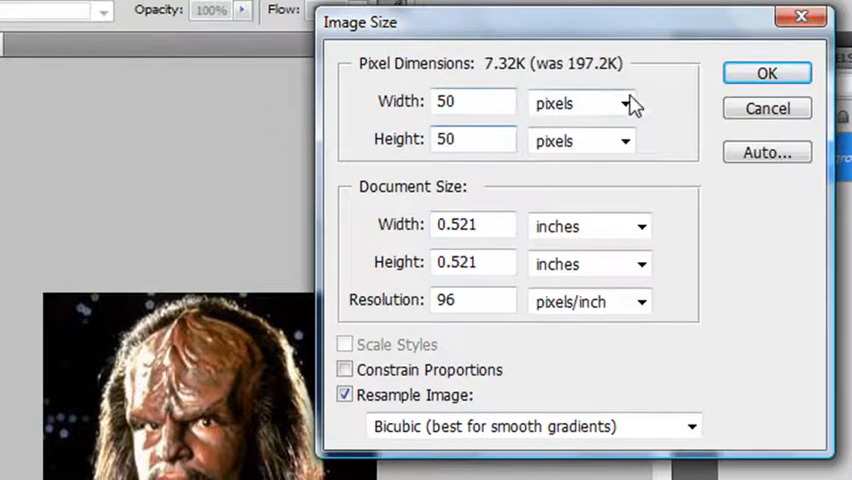
click(766, 73)
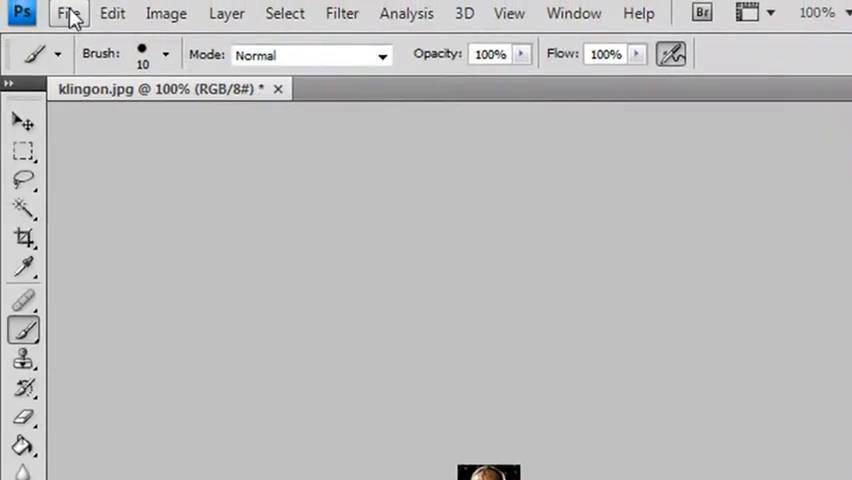
- Save the resized image for web as klingon.jpg, replacing the original file
click(69, 13)
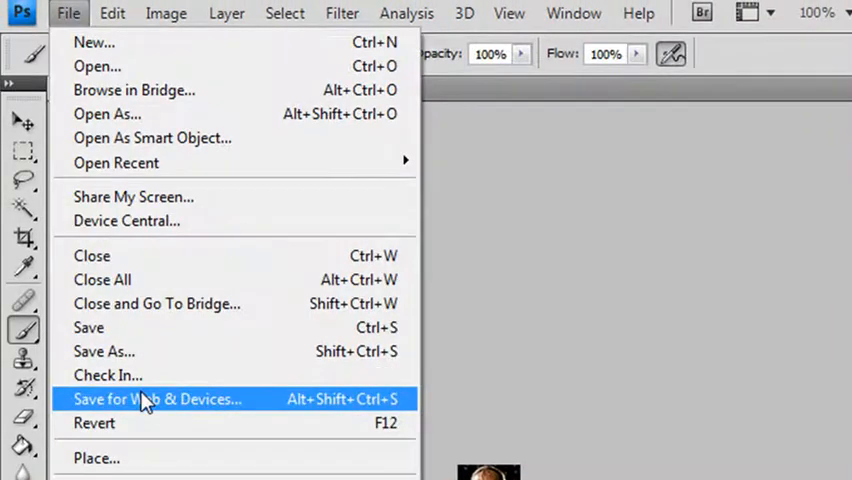
click(158, 399)
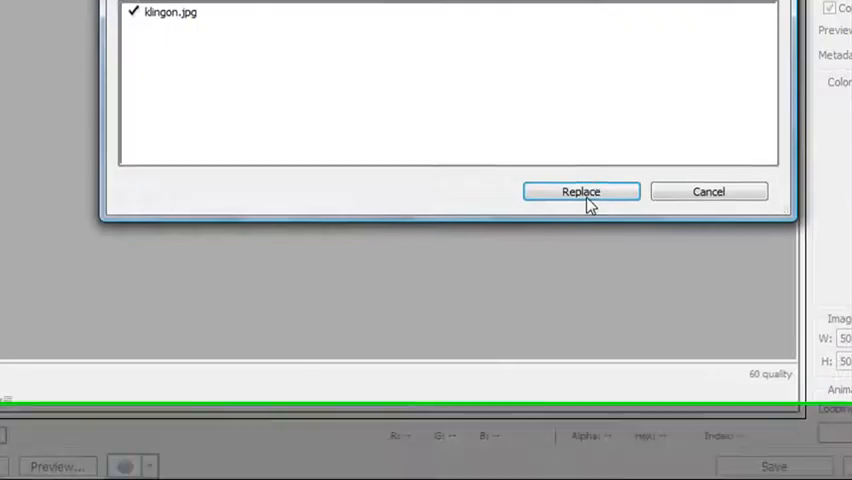
click(580, 191)
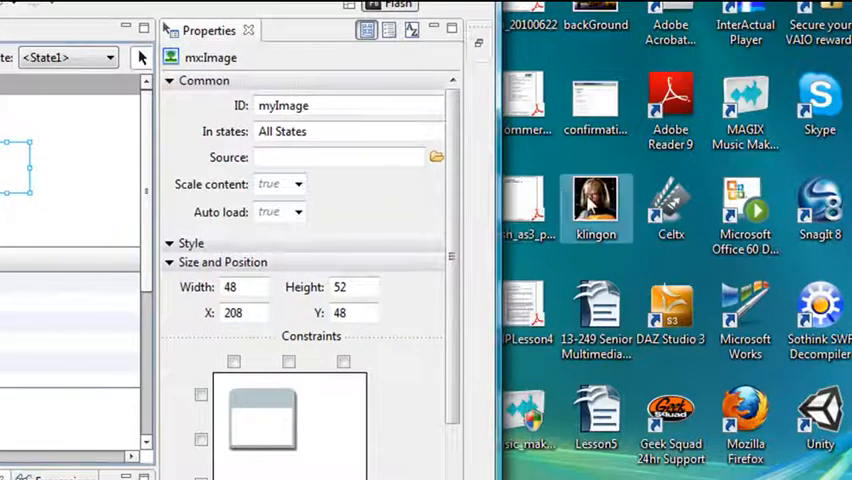
- Bring up the New Folder dialog under MyFacebookHello's src folder
right_click(596, 205)
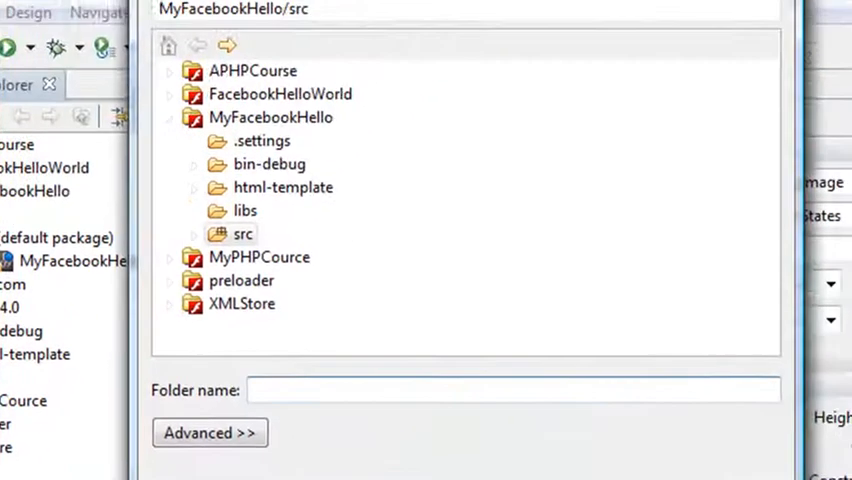
- Create a folder named 'assets' inside src and bring up its context menu
text(assets)
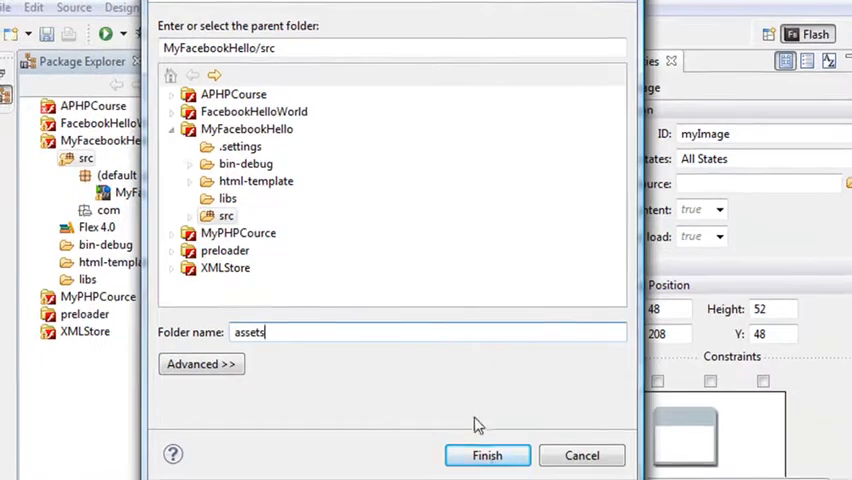
click(487, 455)
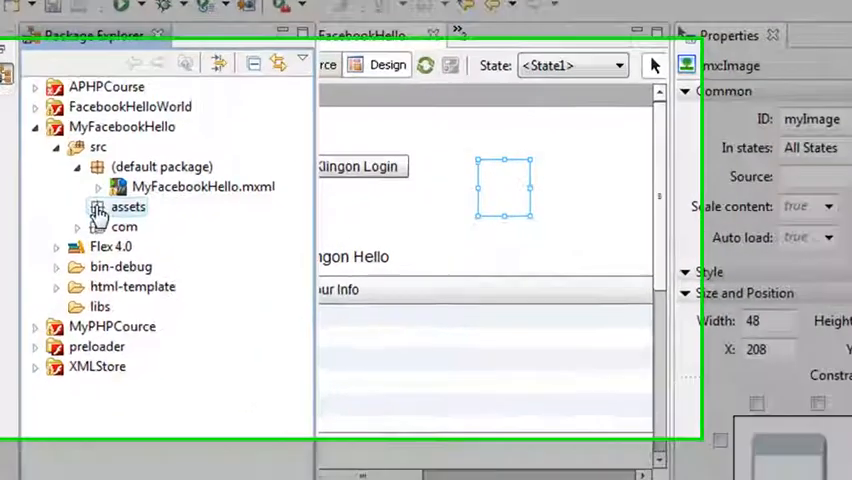
right_click(128, 206)
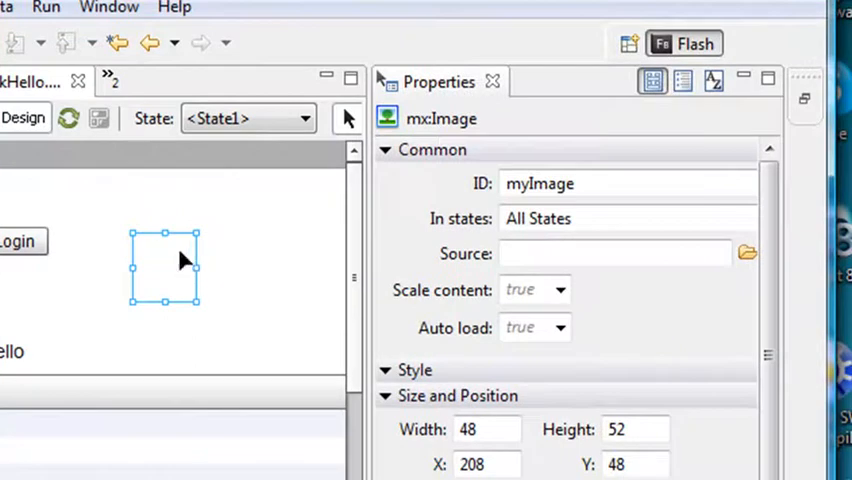
mouse_move(747, 253)
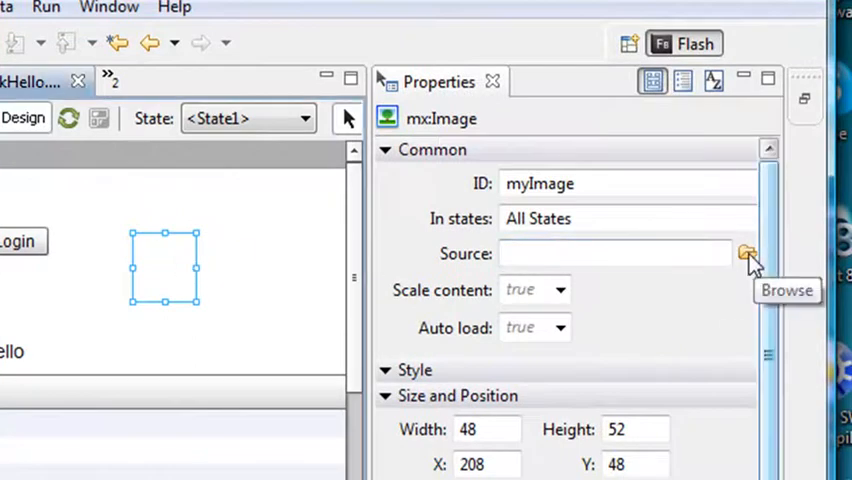
- Set the image Source to src/assets/klingon.jpg and drag it toward the Klingon Login button
click(748, 253)
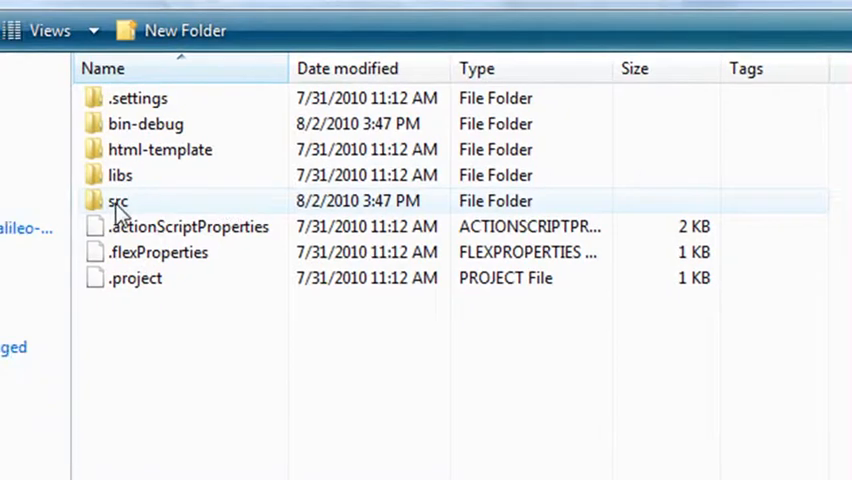
double_click(118, 201)
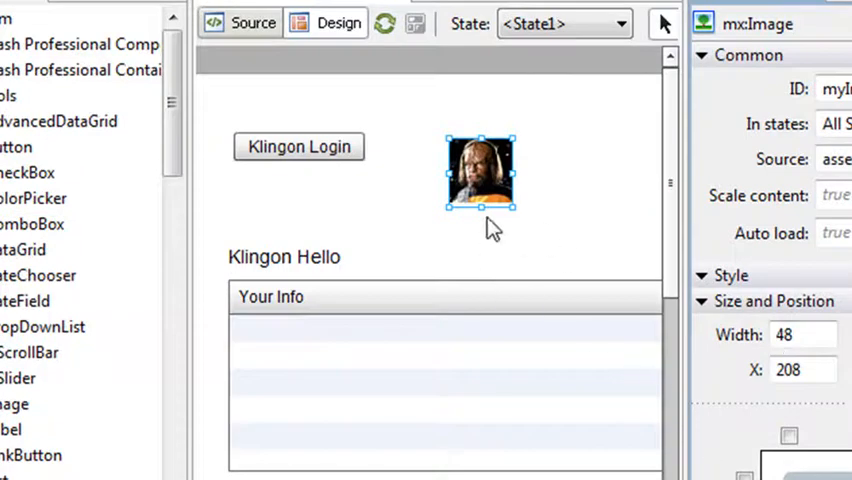
drag(480, 175, 435, 165)
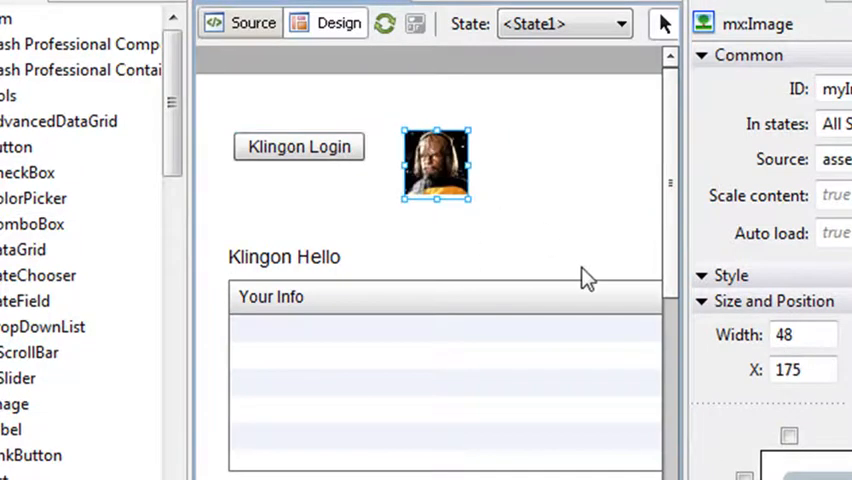
click(284, 257)
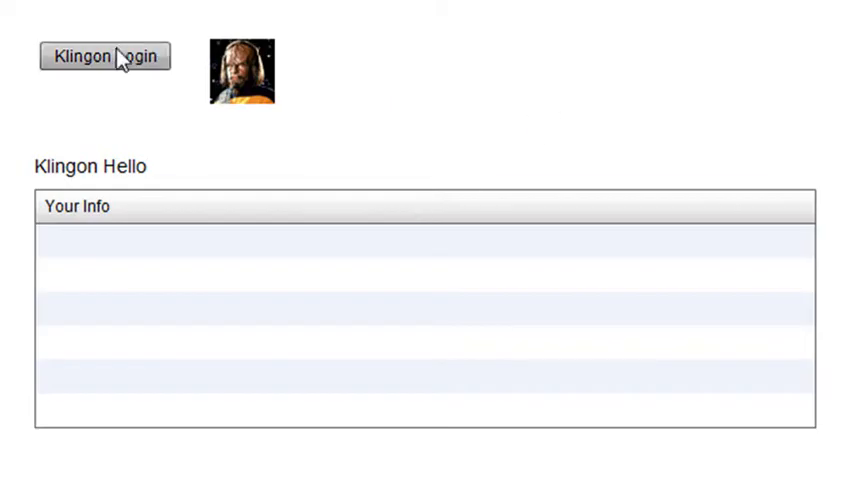
- Log in via Klingon Login and confirm the alert so Mike's greeting and info appear
click(104, 56)
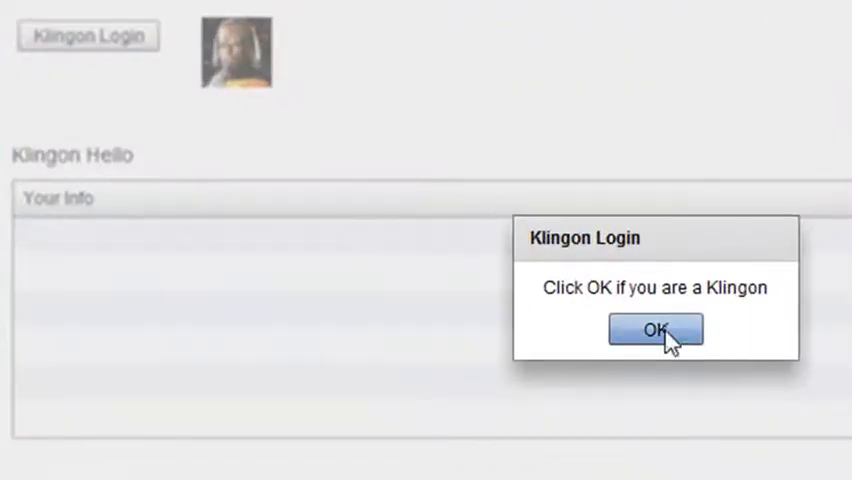
click(655, 329)
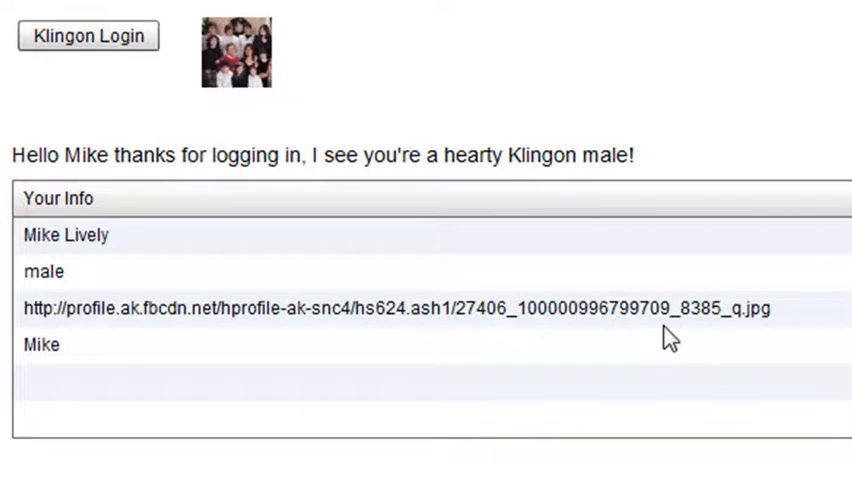